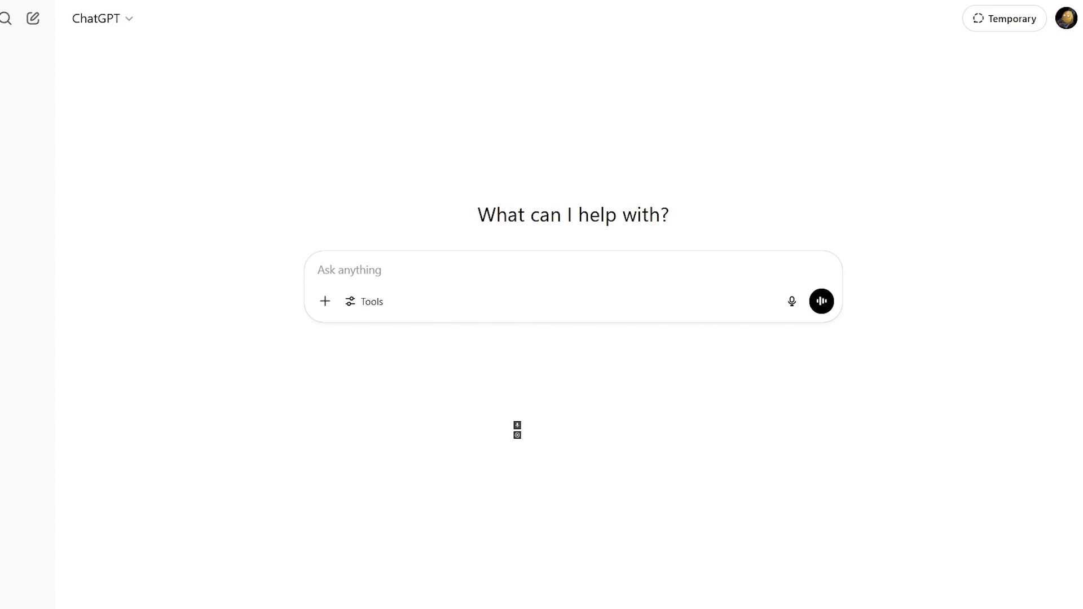
pyautogui.moveTo(402, 233)
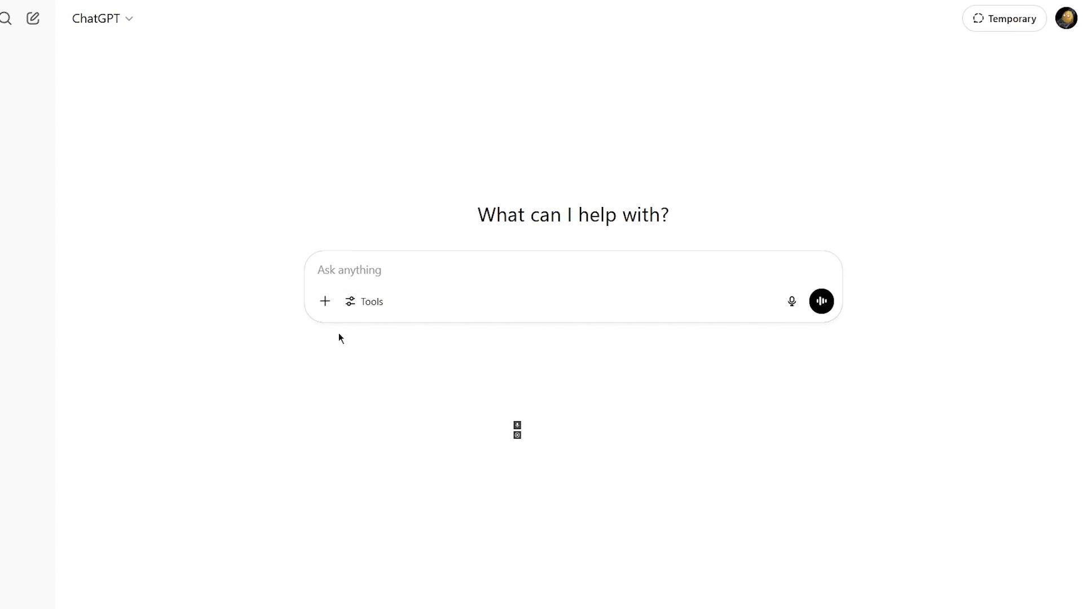
pyautogui.moveTo(157, 334)
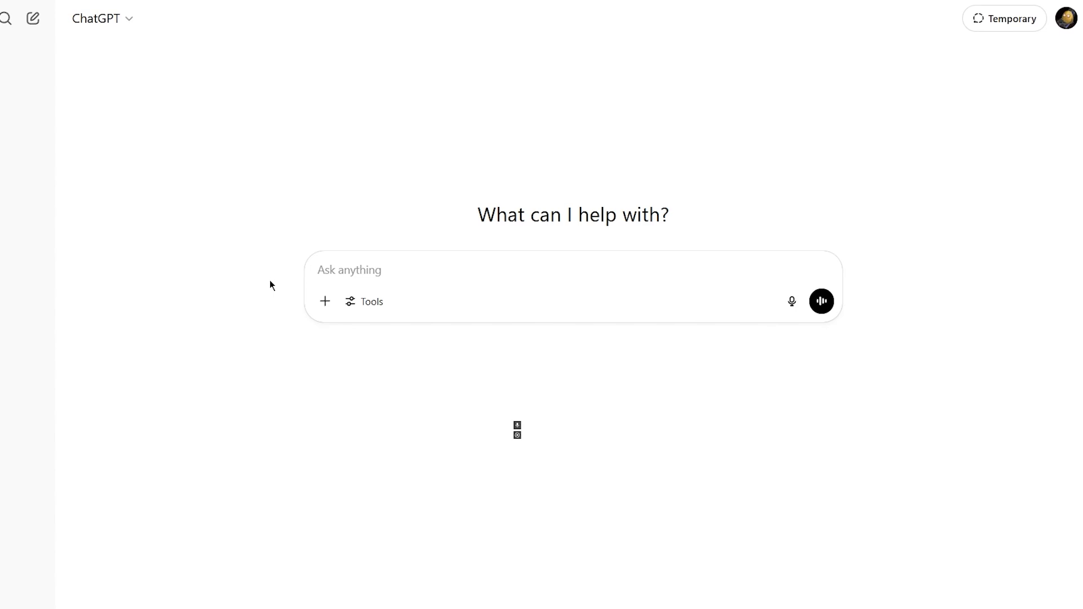
pyautogui.moveTo(263, 286)
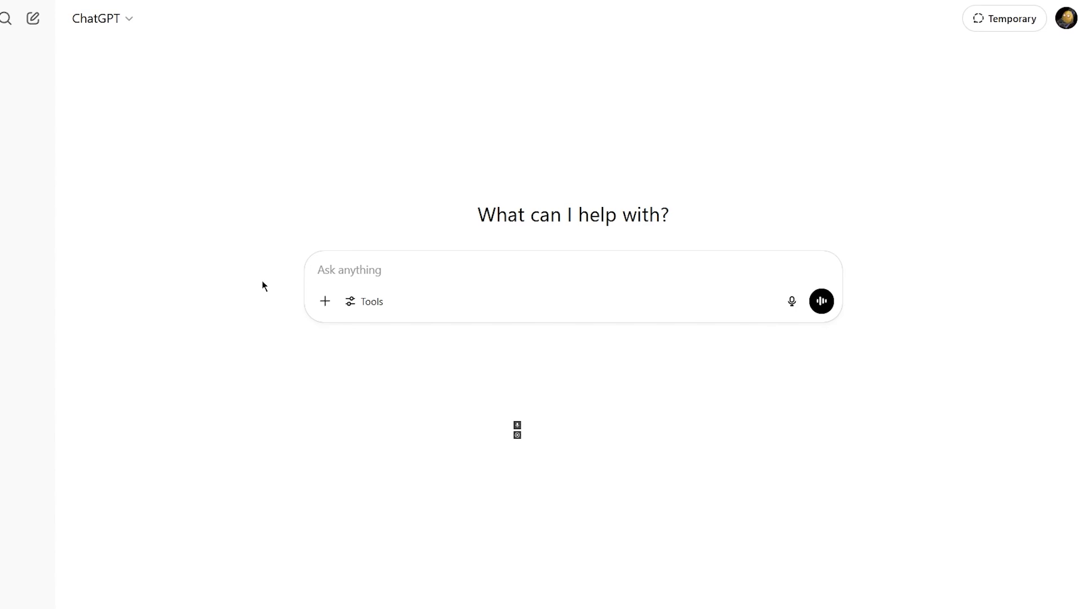
pyautogui.moveTo(223, 281)
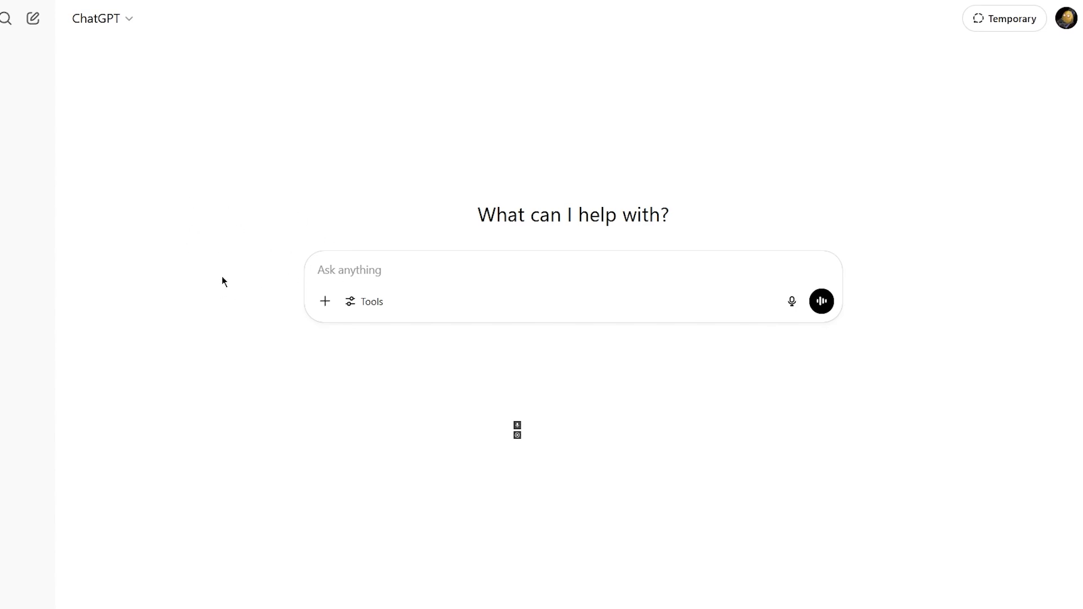
pyautogui.moveTo(218, 278)
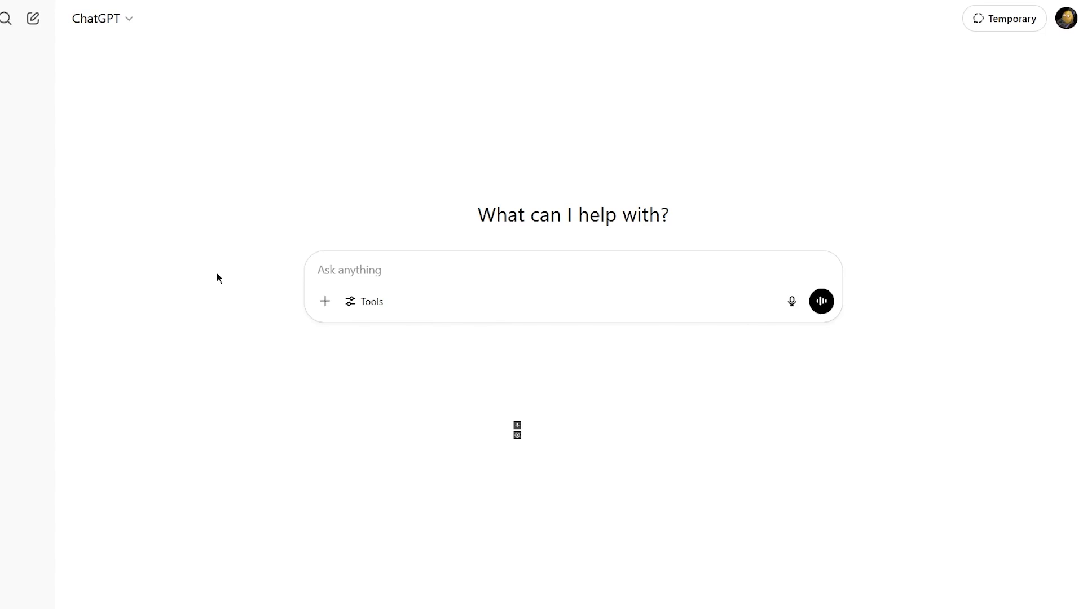
pyautogui.moveTo(207, 280)
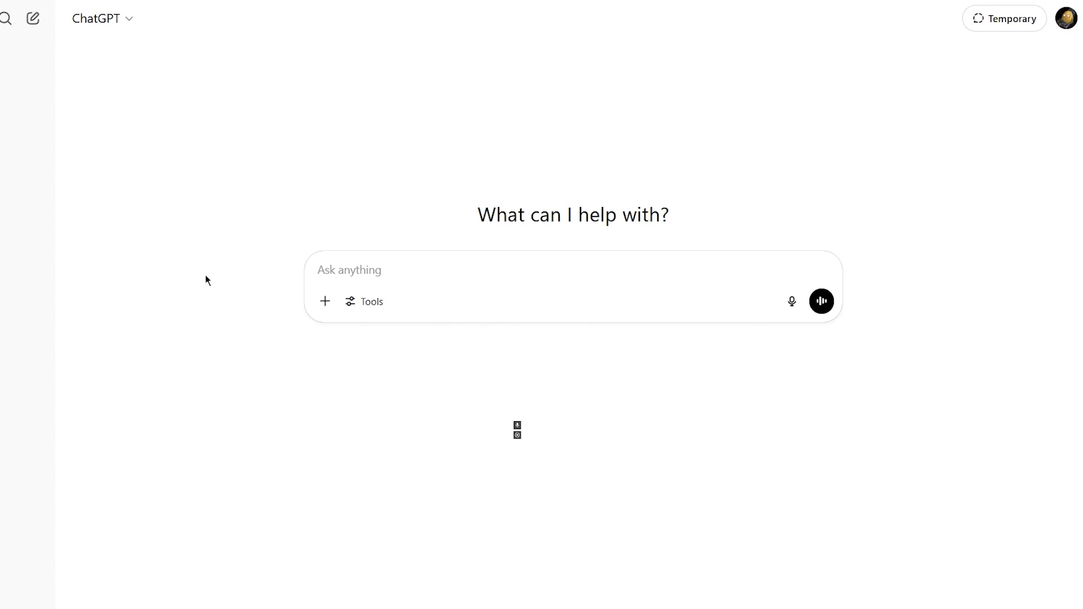
pyautogui.moveTo(230, 330)
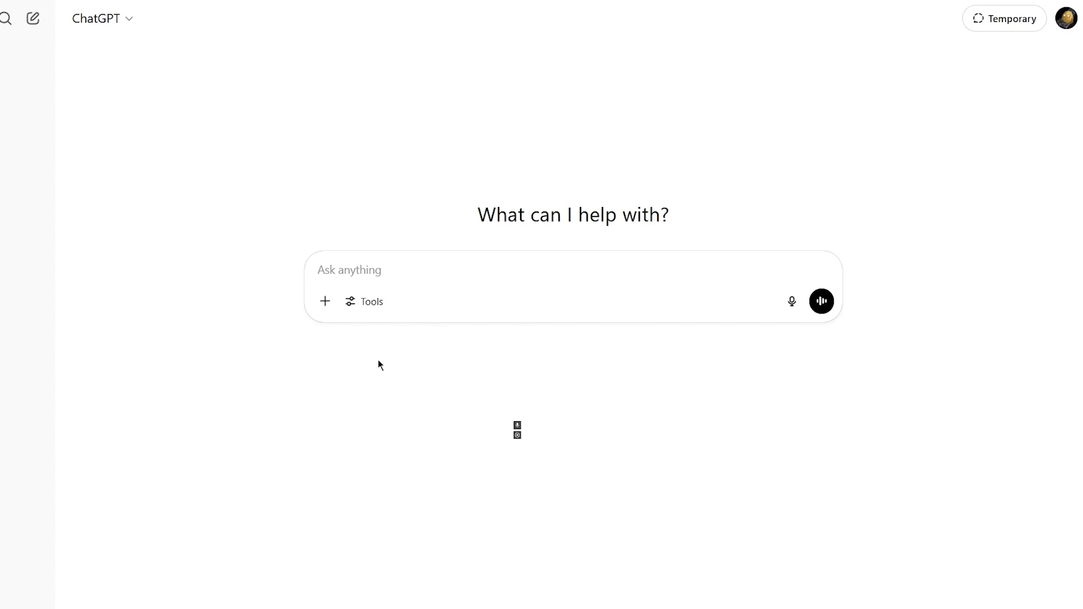
pyautogui.moveTo(175, 93)
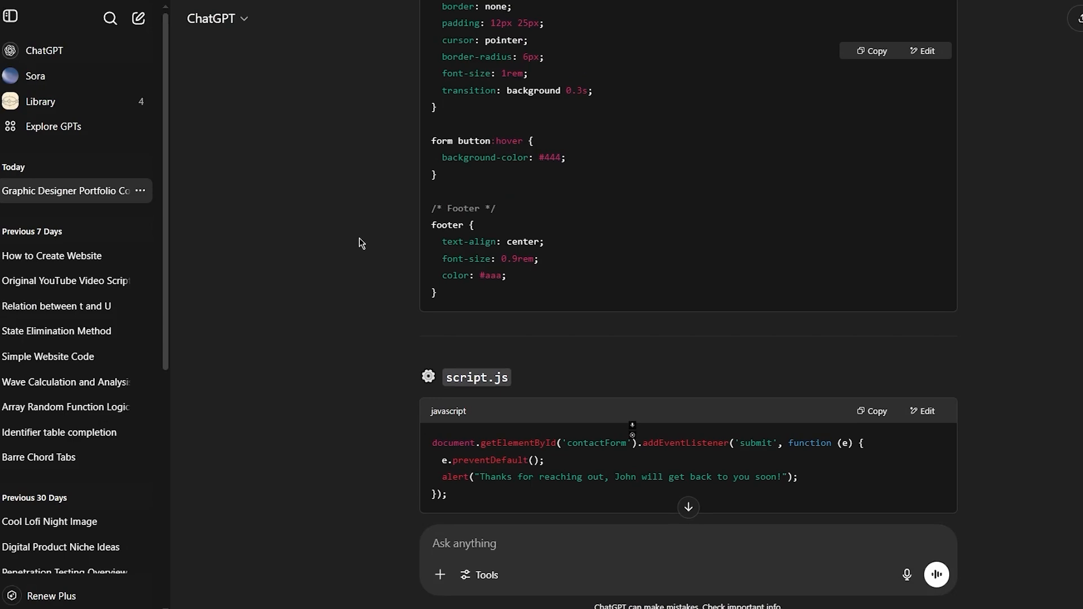
# Step: Scroll to the top of the portfolio conversation showing John's request and the index.html/style.css/script.js structure
pyautogui.scroll(3)
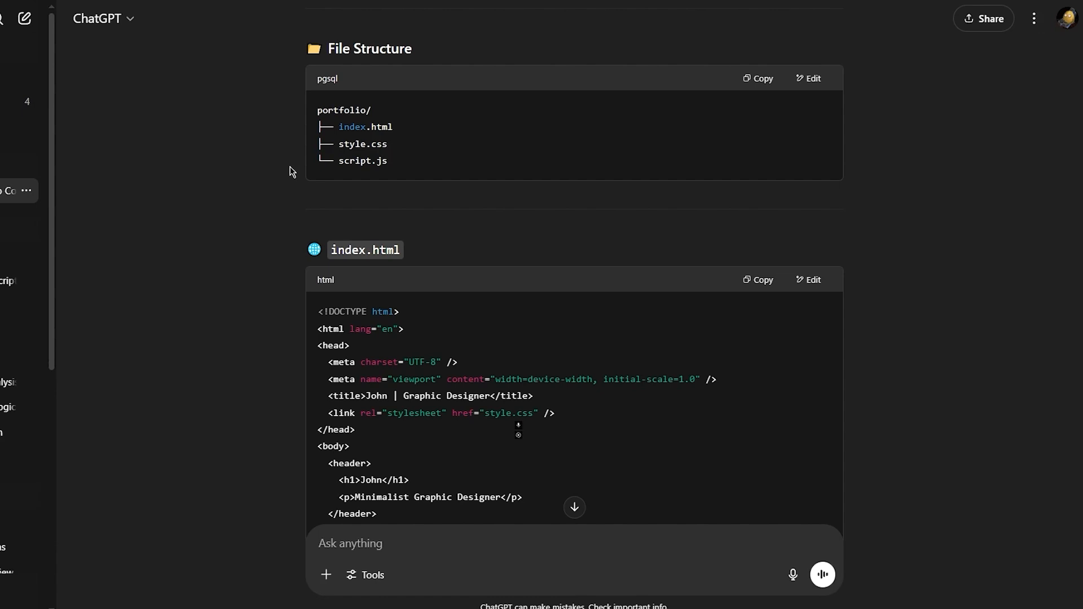
pyautogui.moveTo(308, 164)
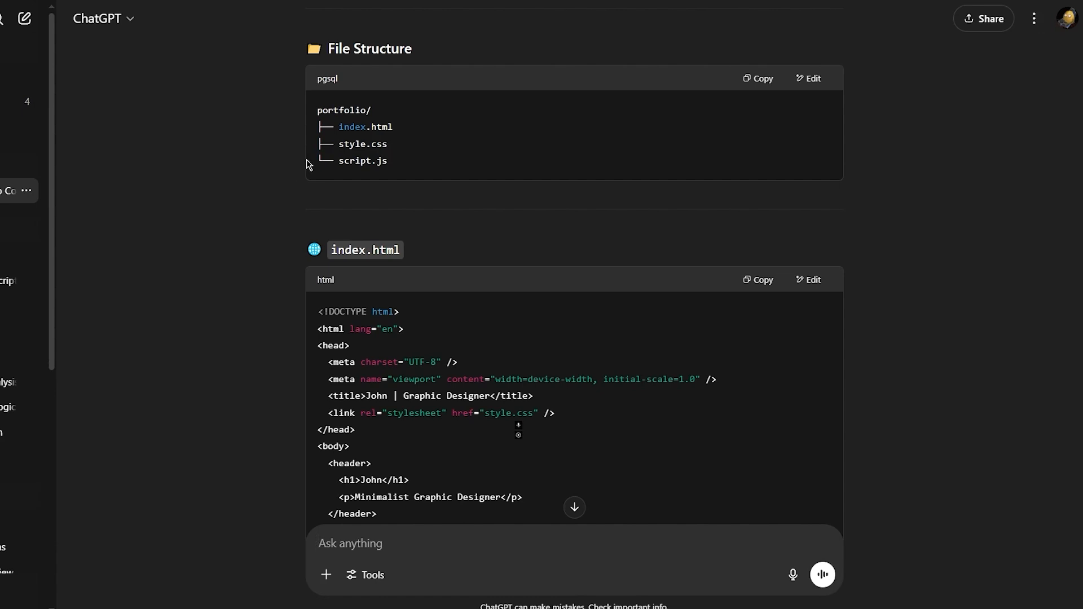
pyautogui.scroll(3)
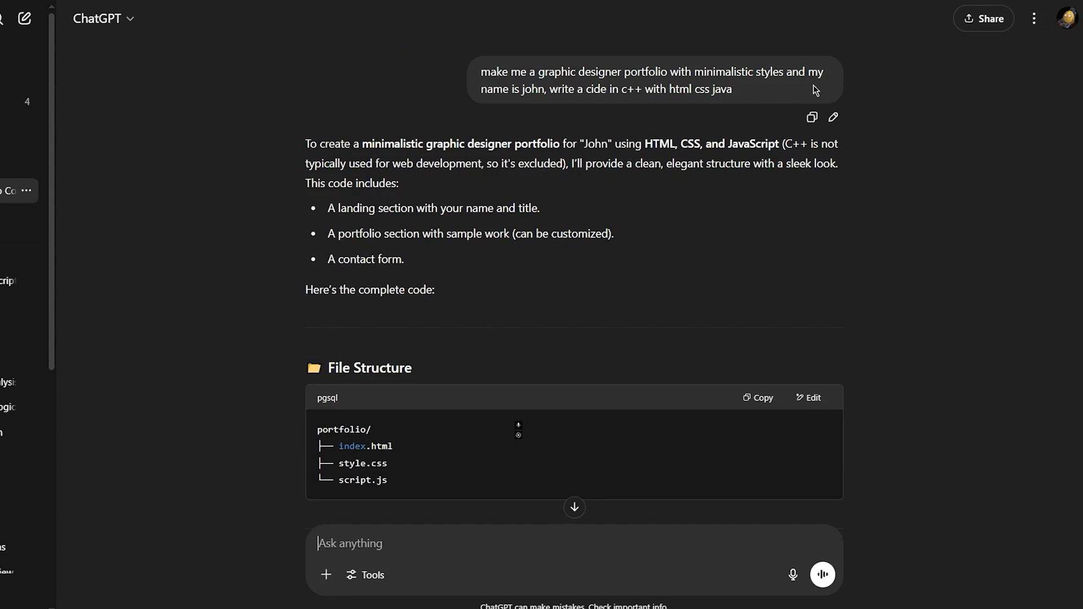
pyautogui.moveTo(707, 91)
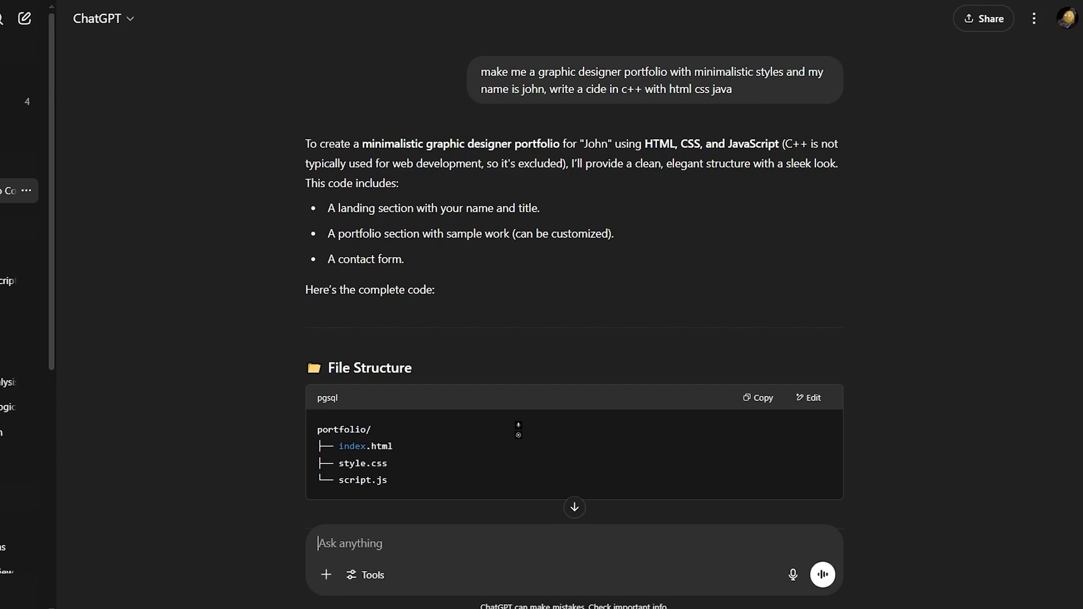
pyautogui.moveTo(285, 488)
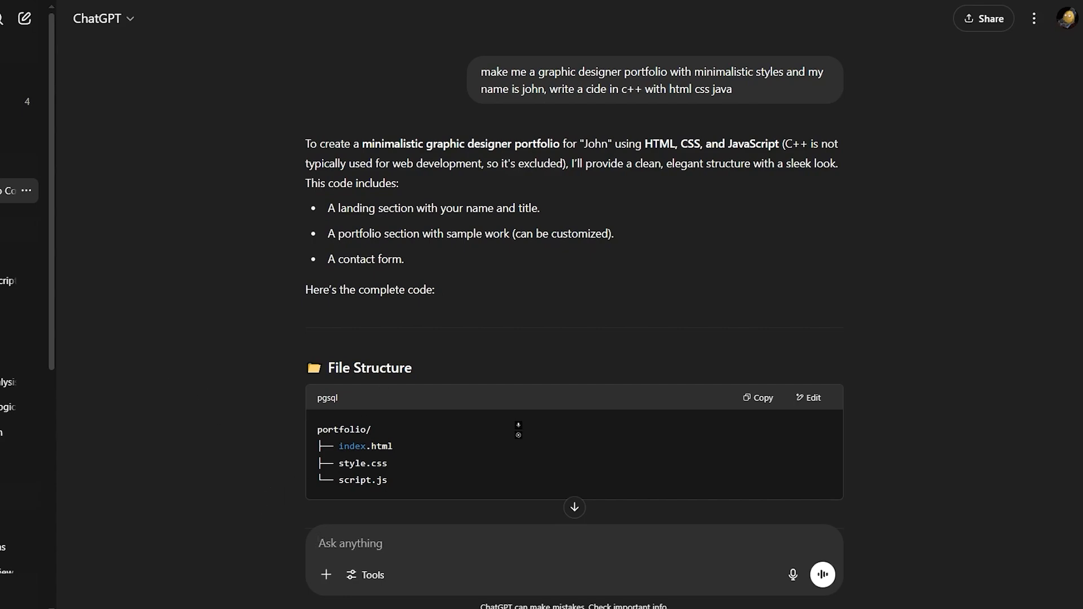
# Step: Expand the sidebar so the list of past conversations is shown
pyautogui.click(15, 18)
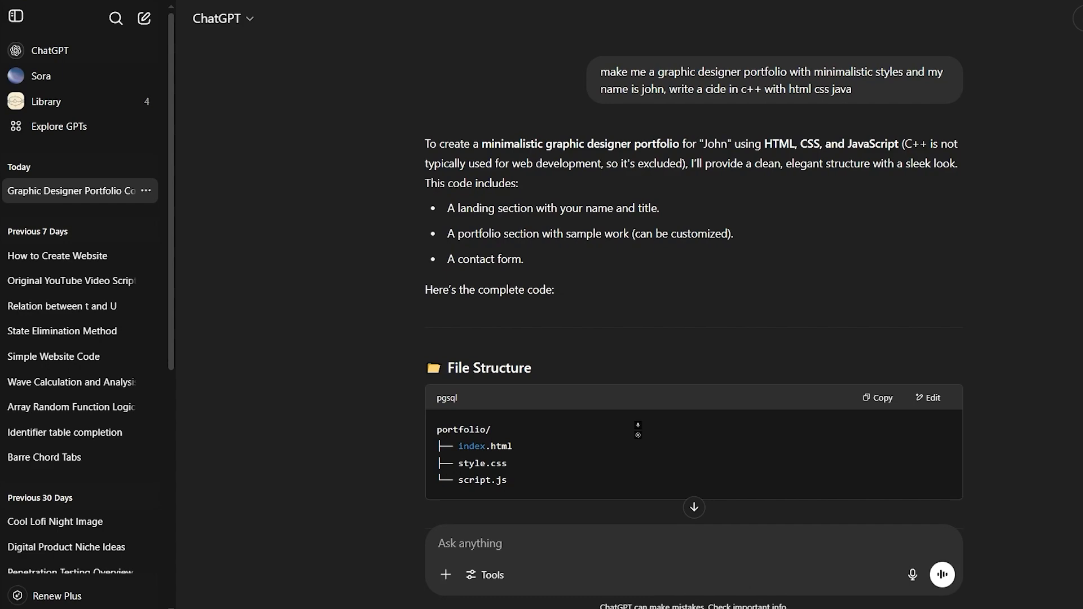
pyautogui.moveTo(334, 315)
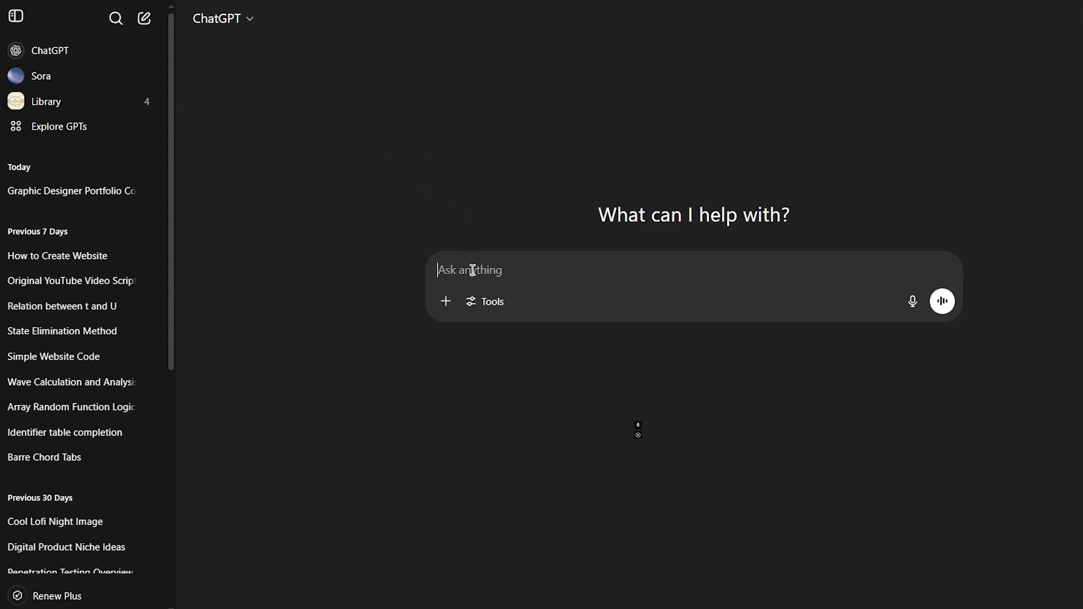
# Step: Request a minimalistic React Native reminder and daily tasks app, correcting a misspelled word before sending
pyautogui.click(15, 18)
pyautogui.write('make the code gor a')
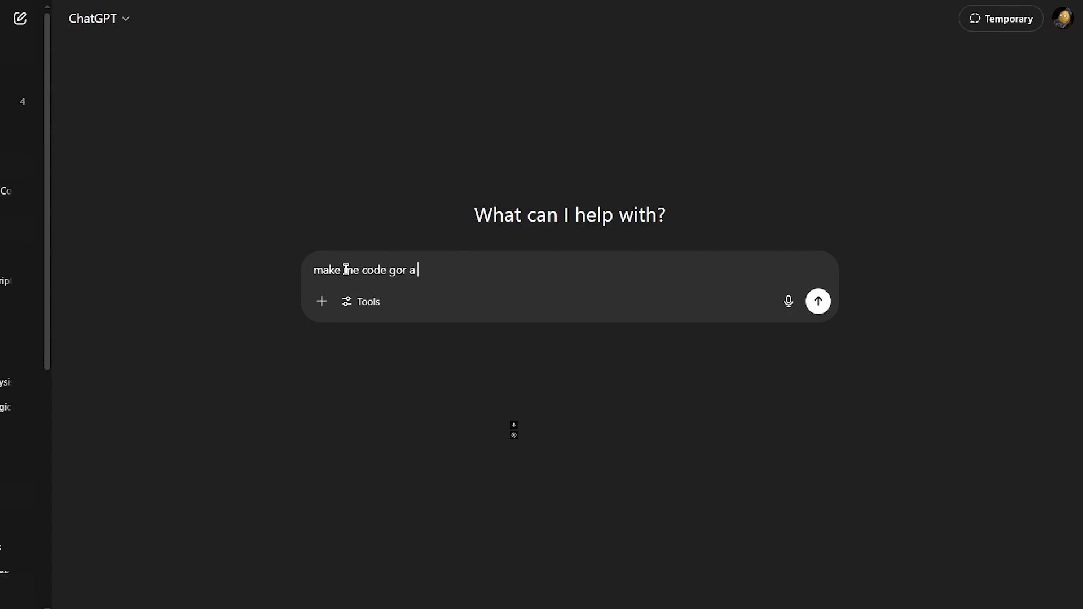
pyautogui.write('reminder and')
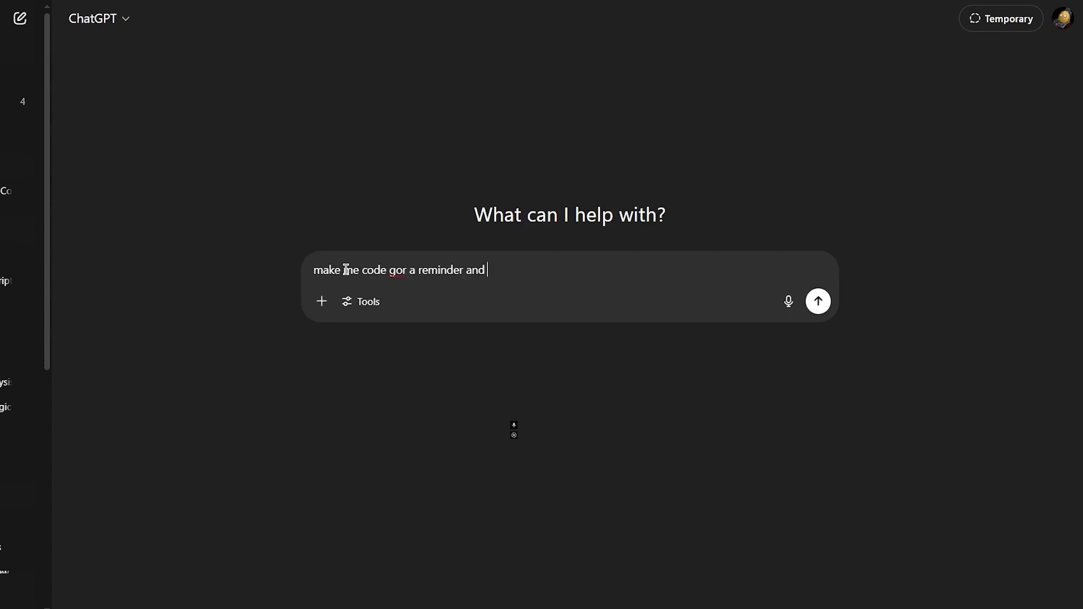
pyautogui.write('daily tasks app in react native, m')
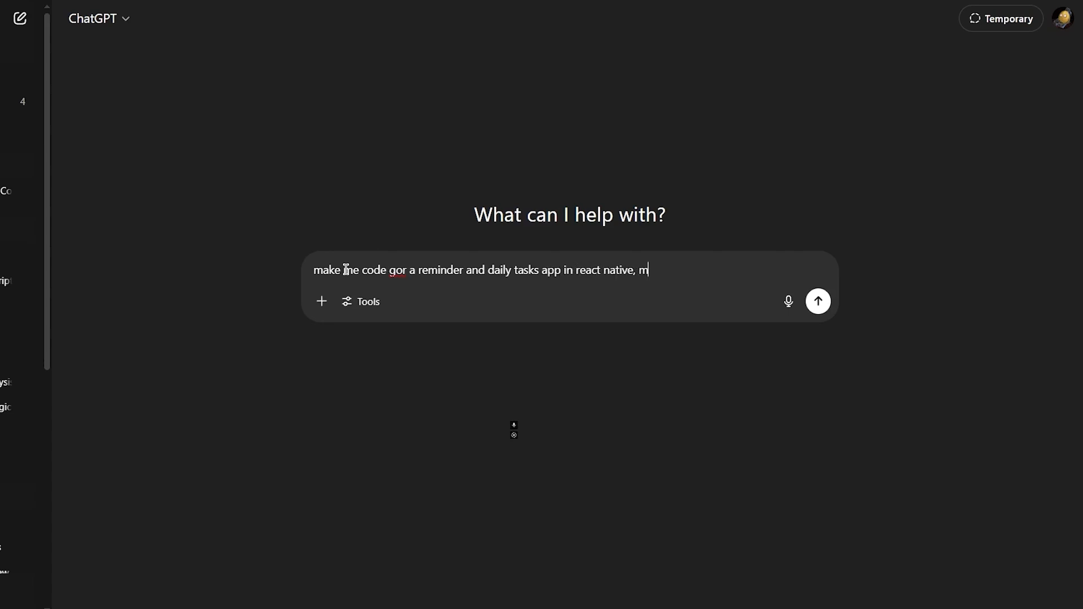
pyautogui.write('ake the')
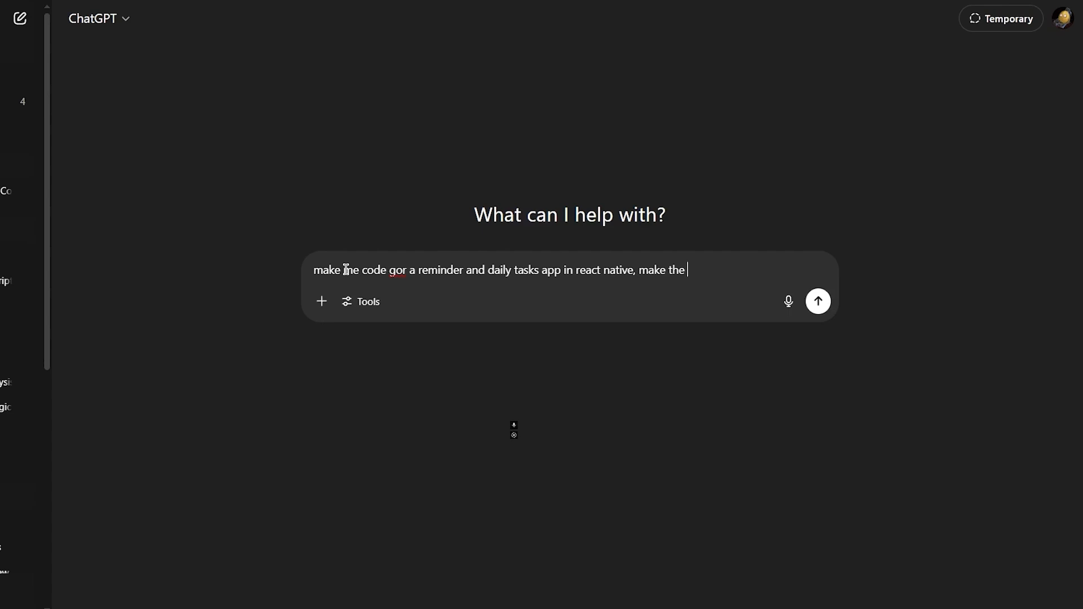
pyautogui.write('app minimalistic')
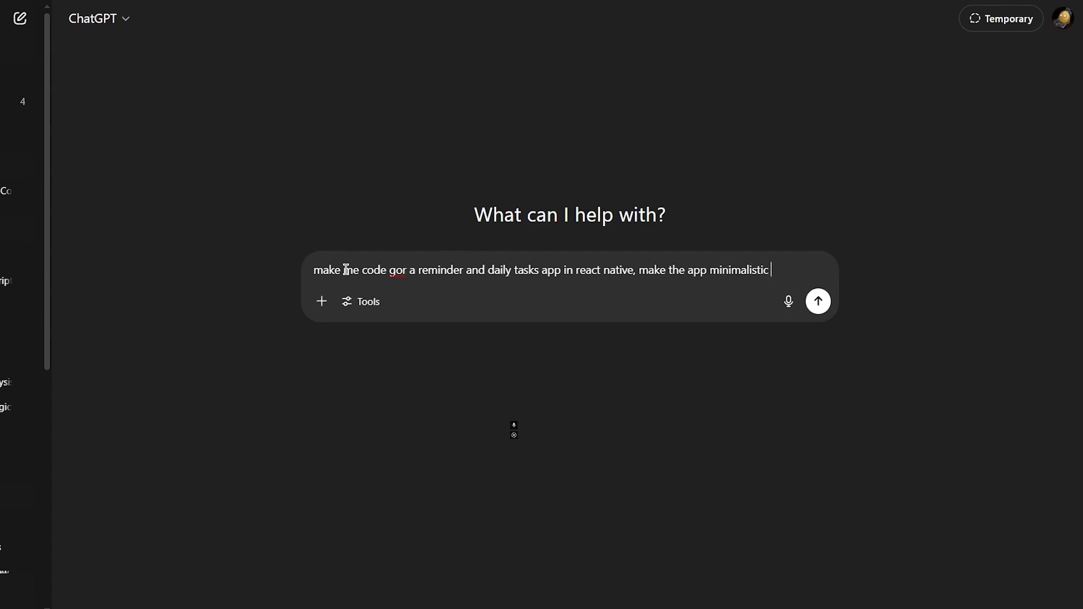
pyautogui.write('with quite sophisticate features, sectining and sty')
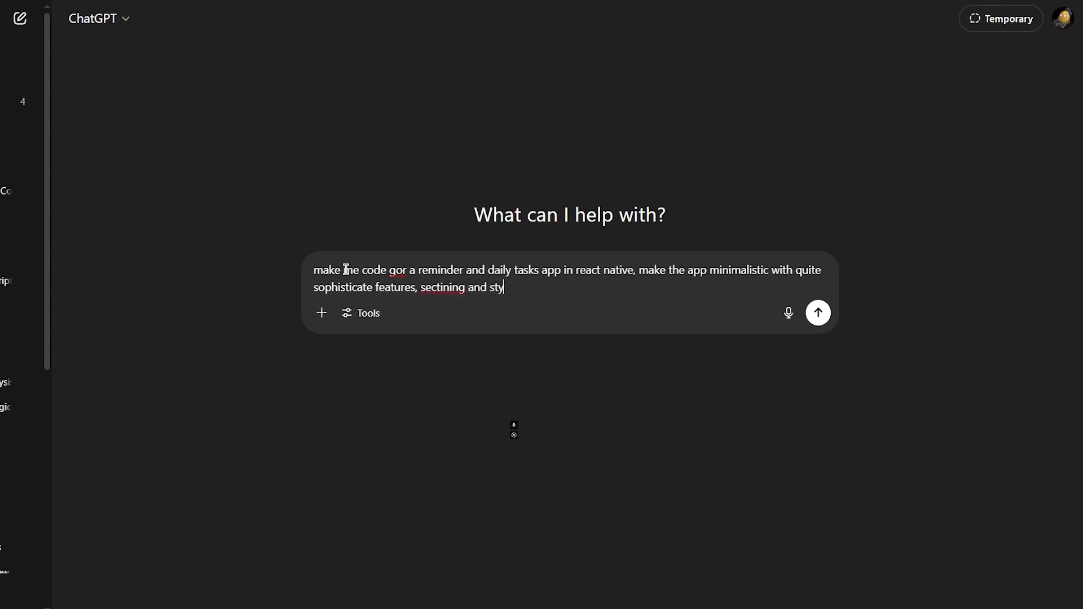
pyautogui.write('ling')
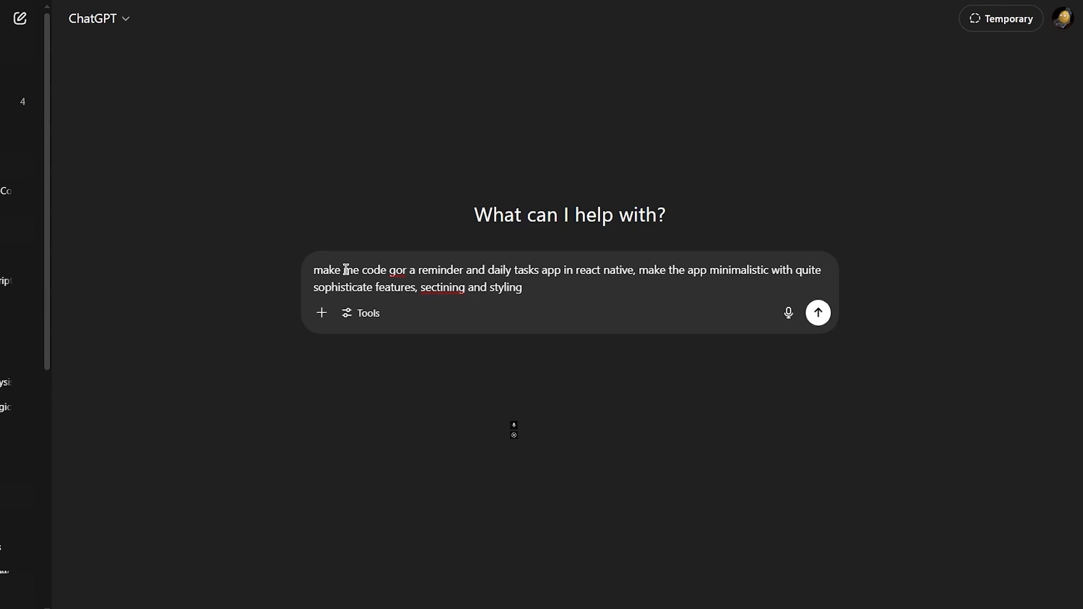
pyautogui.rightClick(397, 269)
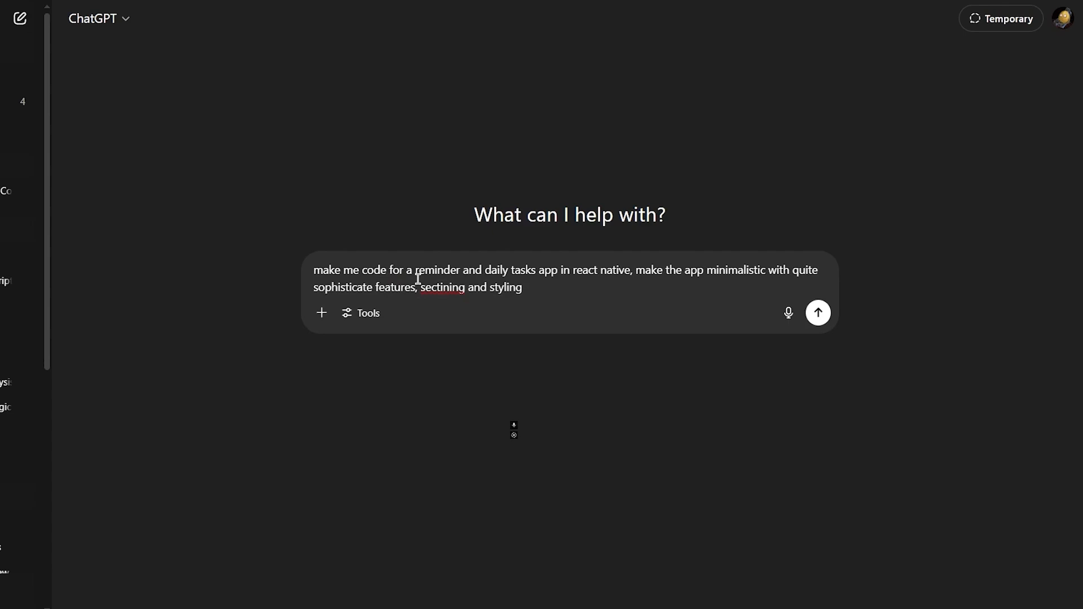
pyautogui.click(818, 313)
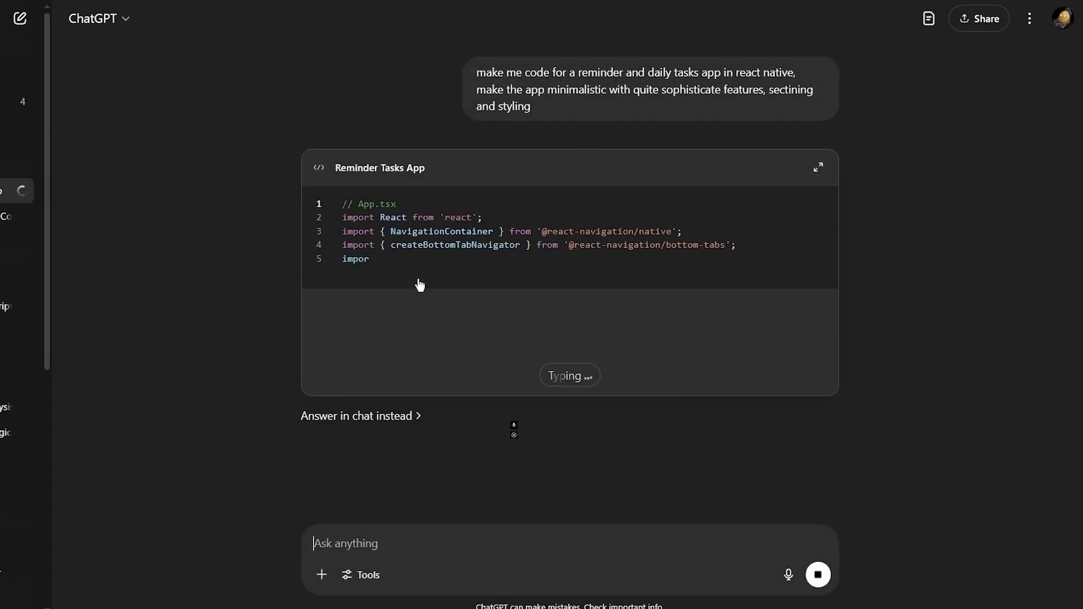
# Step: Show the generated Reminder Tasks App.tsx code in the canvas editor beside the chat
pyautogui.click(820, 167)
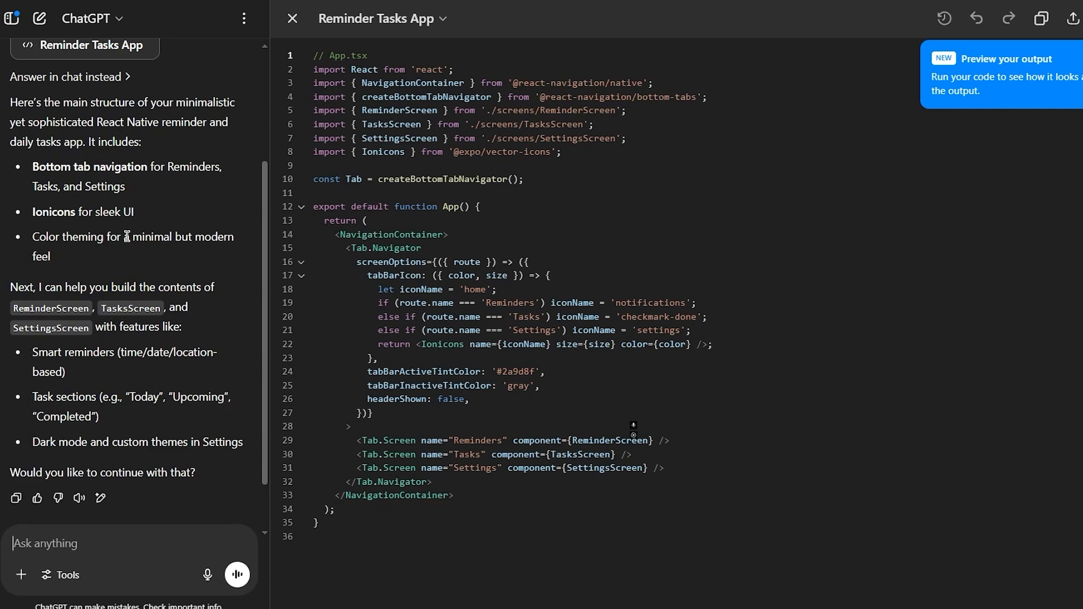
pyautogui.scroll(-3)
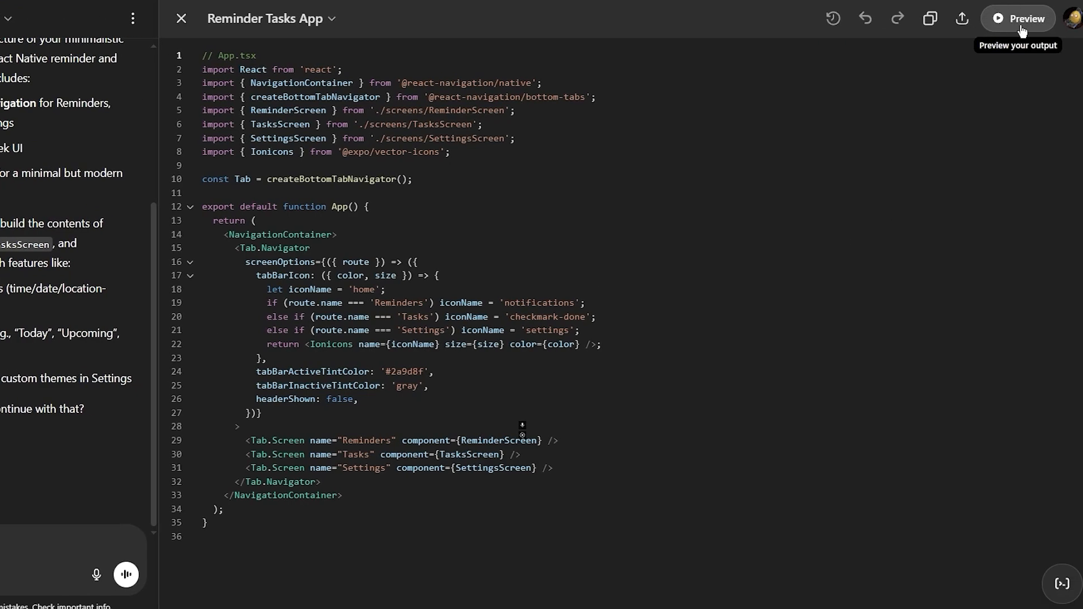
# Step: Run the canvas preview twice, with the console reporting ReminderScreen, TasksScreen and SettingsScreen not found
pyautogui.click(1018, 19)
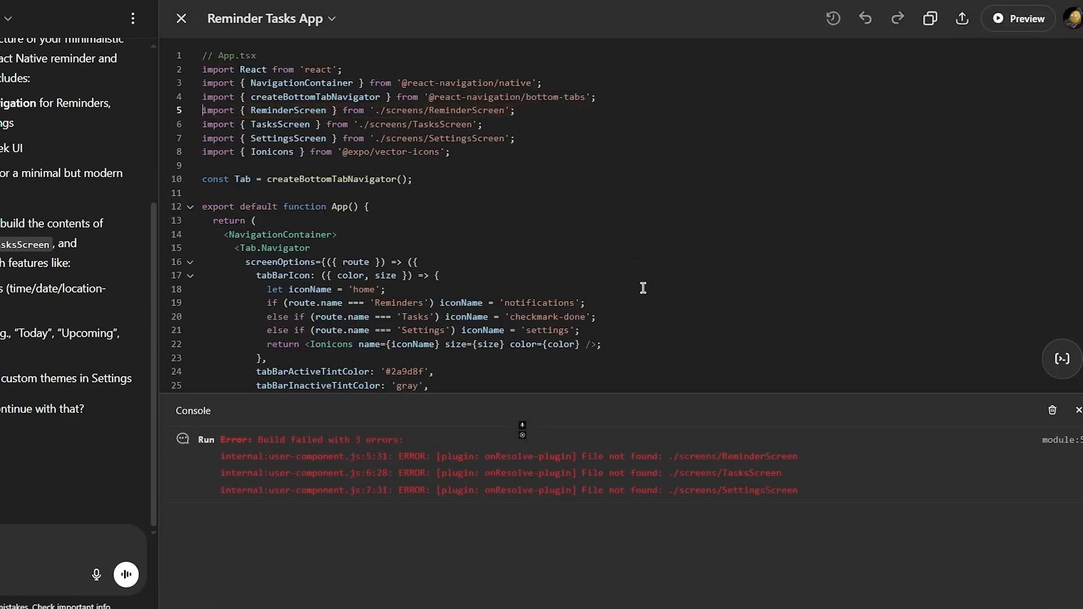
pyautogui.scroll(-3)
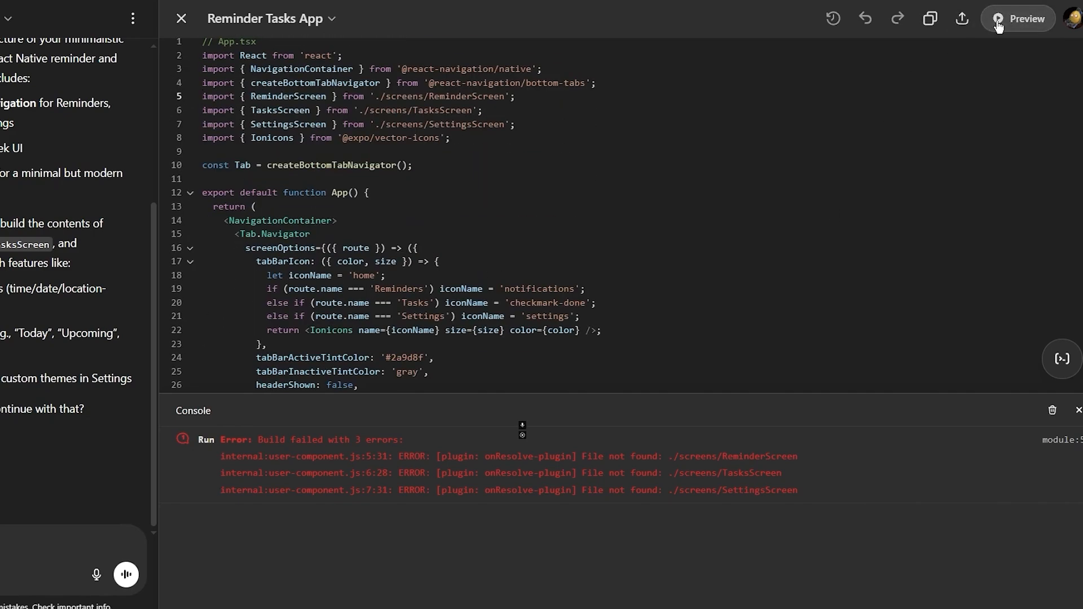
pyautogui.click(1023, 19)
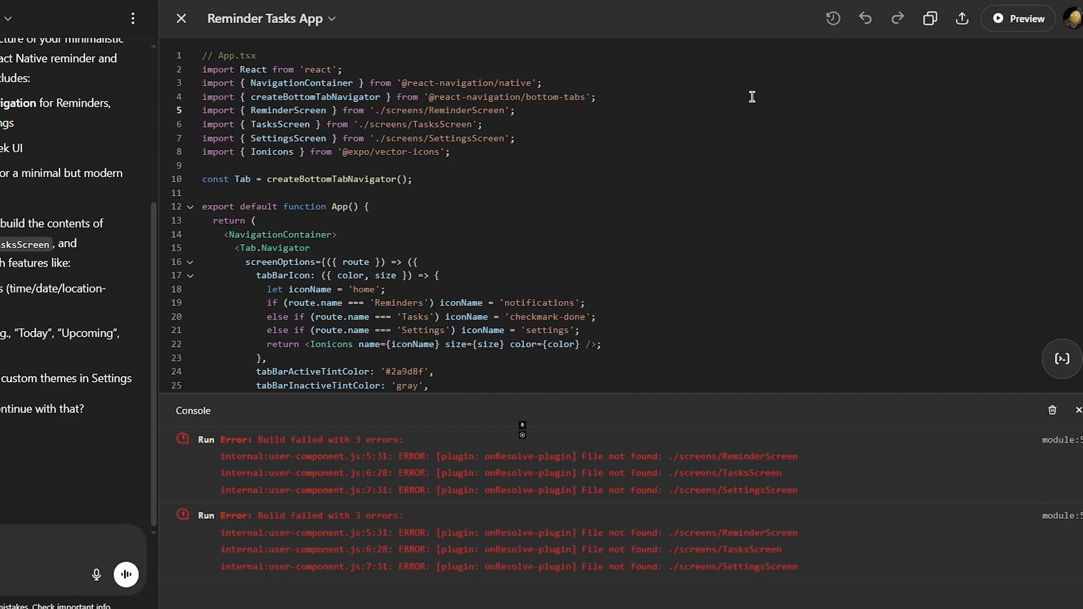
pyautogui.moveTo(538, 146)
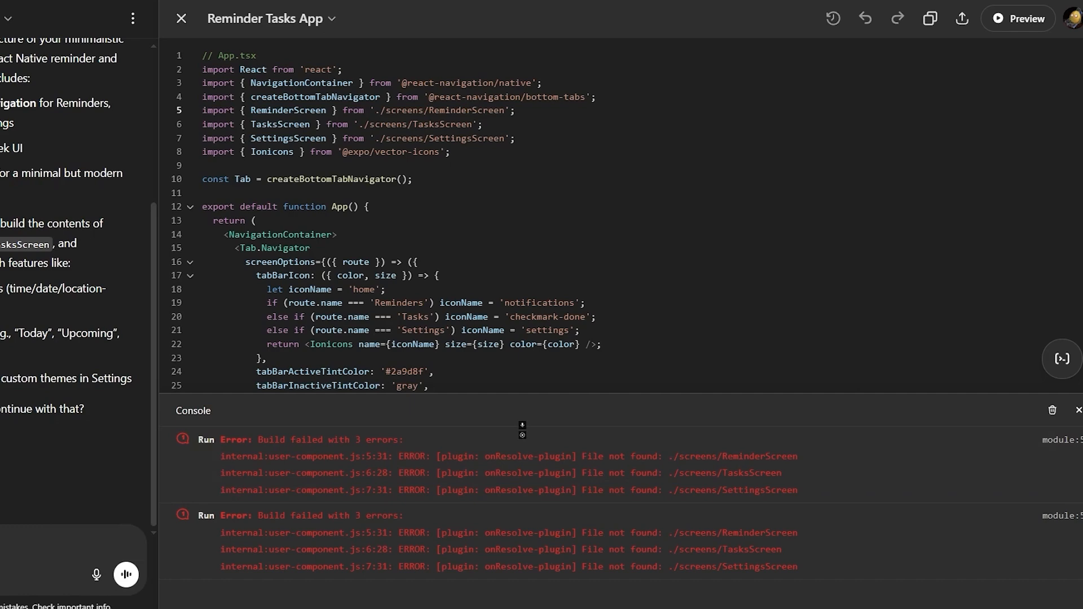
# Step: Ask ChatGPT to fix the errors, getting default screen imports and outline Ionicons names in the canvas
pyautogui.write('fix the err')
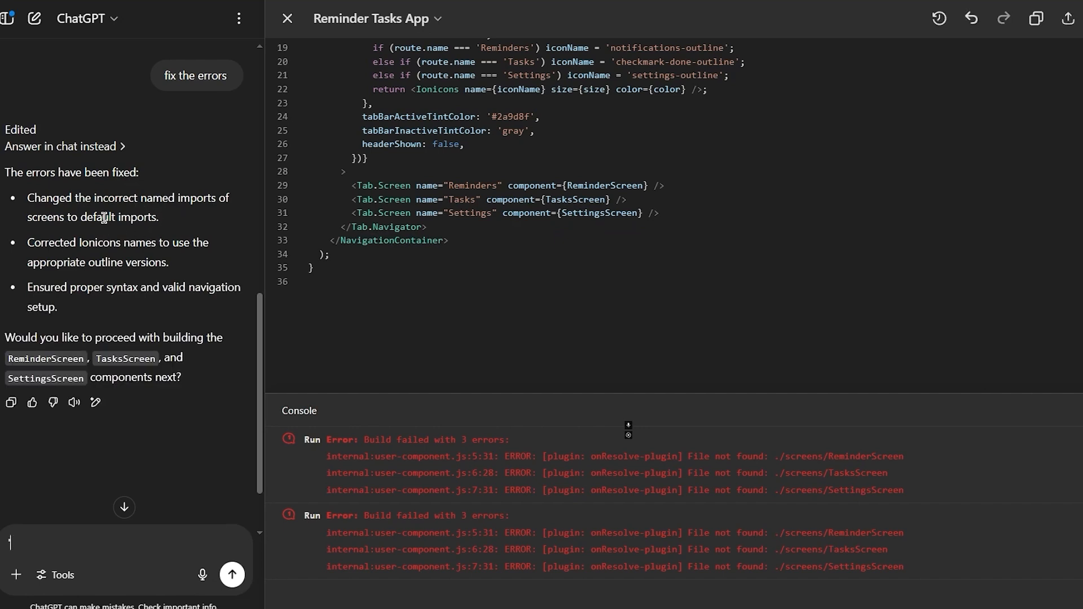
pyautogui.moveTo(129, 256)
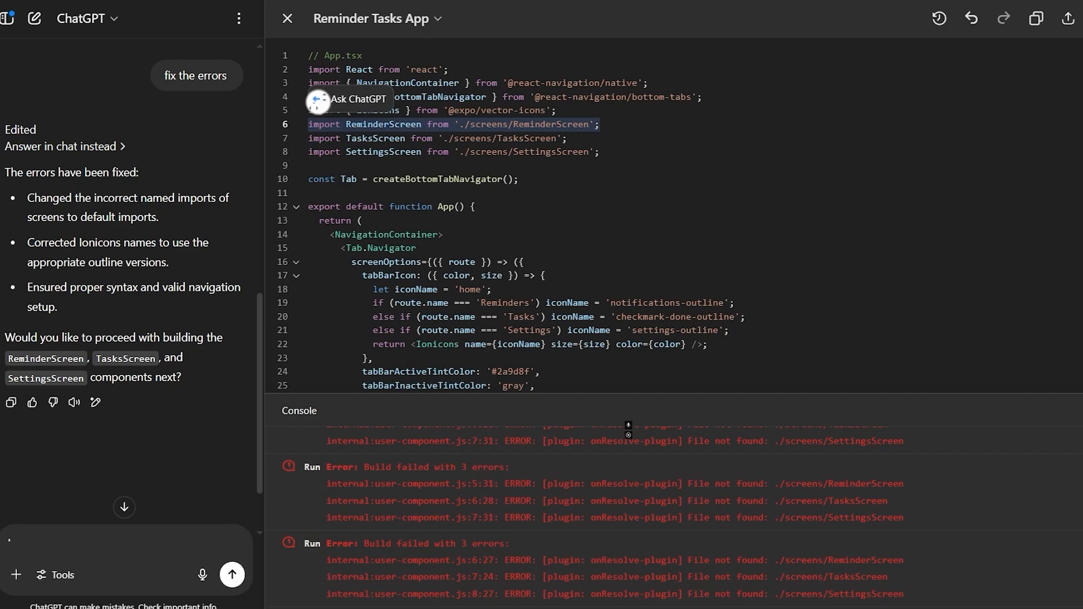
pyautogui.moveTo(446, 345)
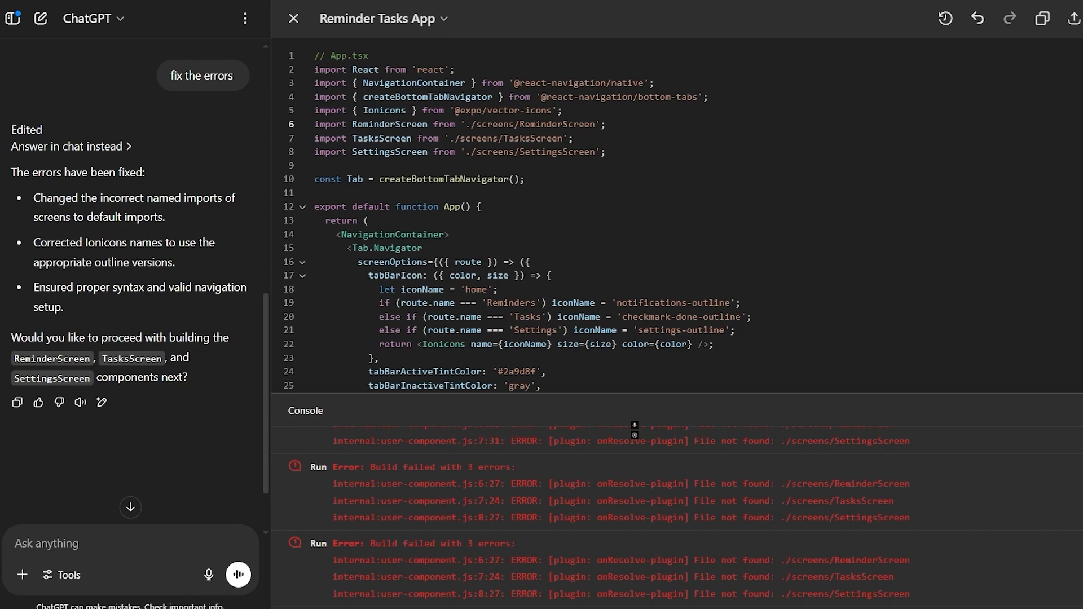
# Step: Send the request to persist tasks with local storage, getting AsyncStorage instructions with an npx expo install command
pyautogui.rightClick(45, 544)
pyautogui.write("add additional features like local storage so my tasks wouldn't disappear after closing the app")
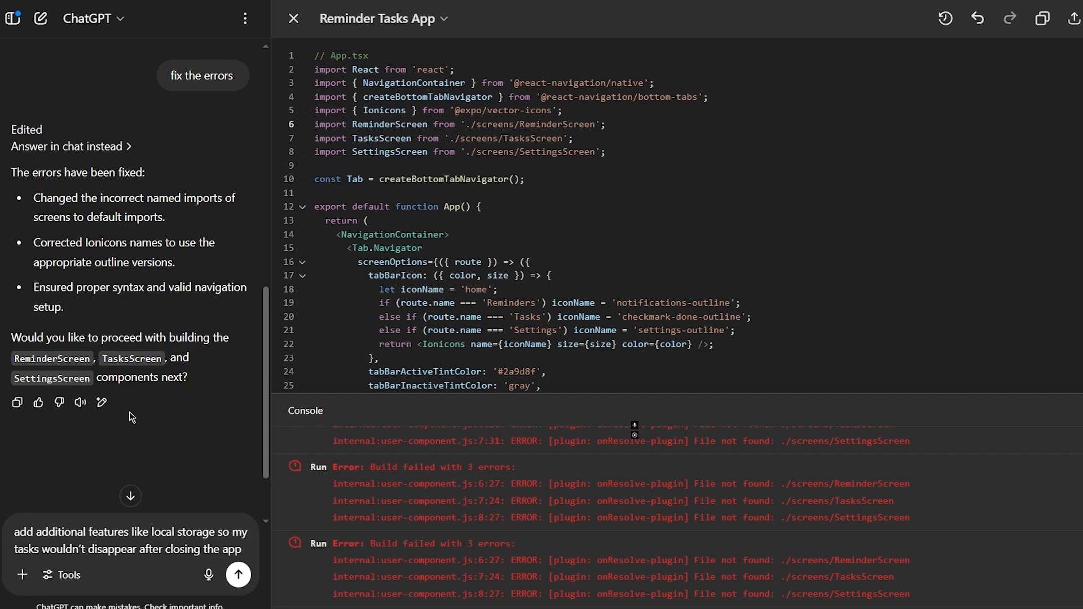
pyautogui.click(238, 574)
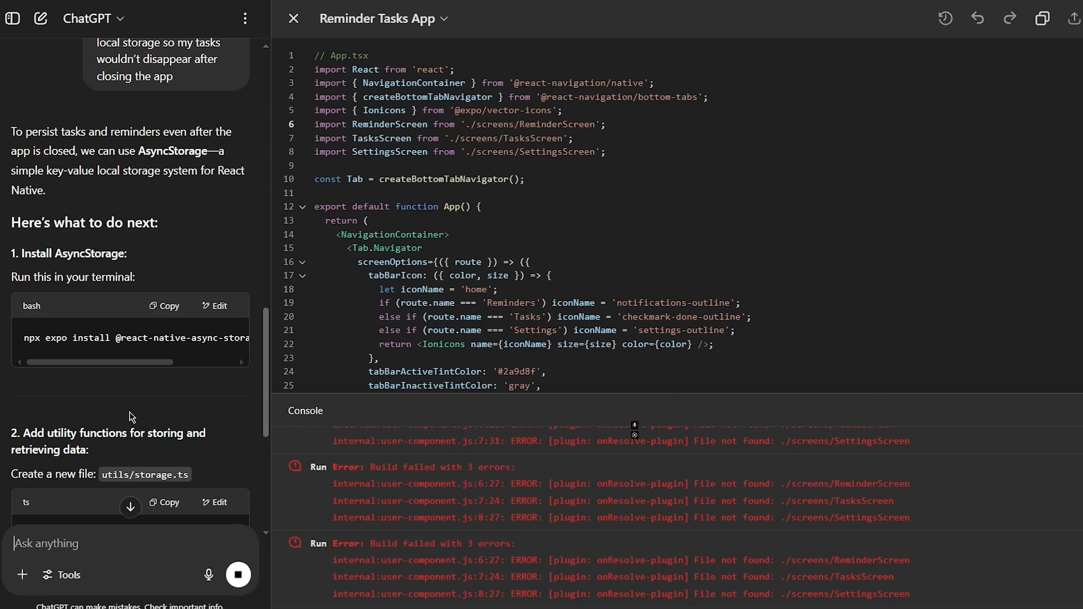
pyautogui.scroll(-3)
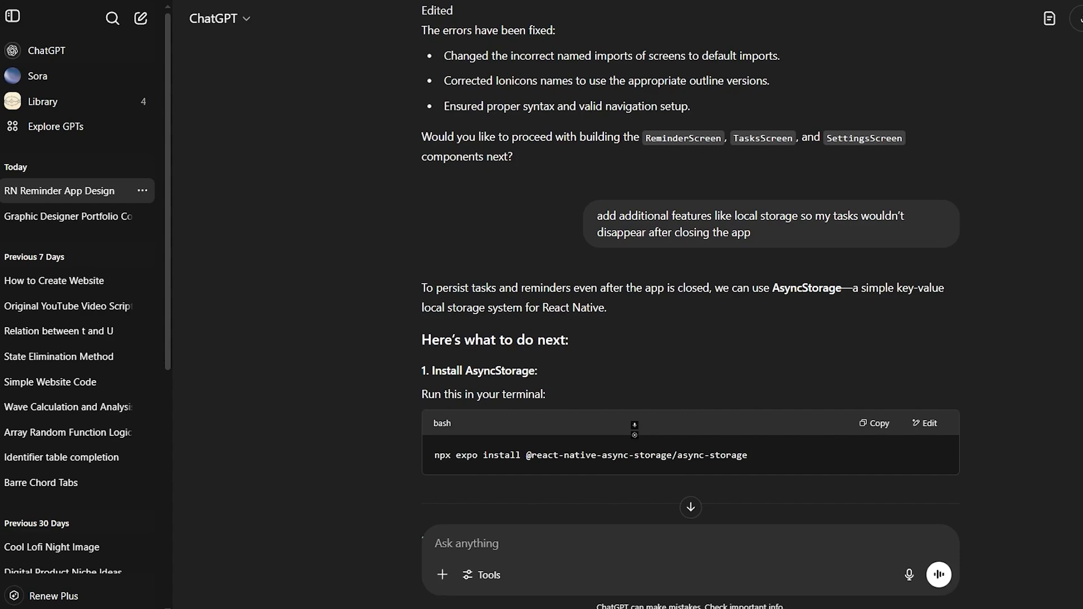
pyautogui.scroll(-3)
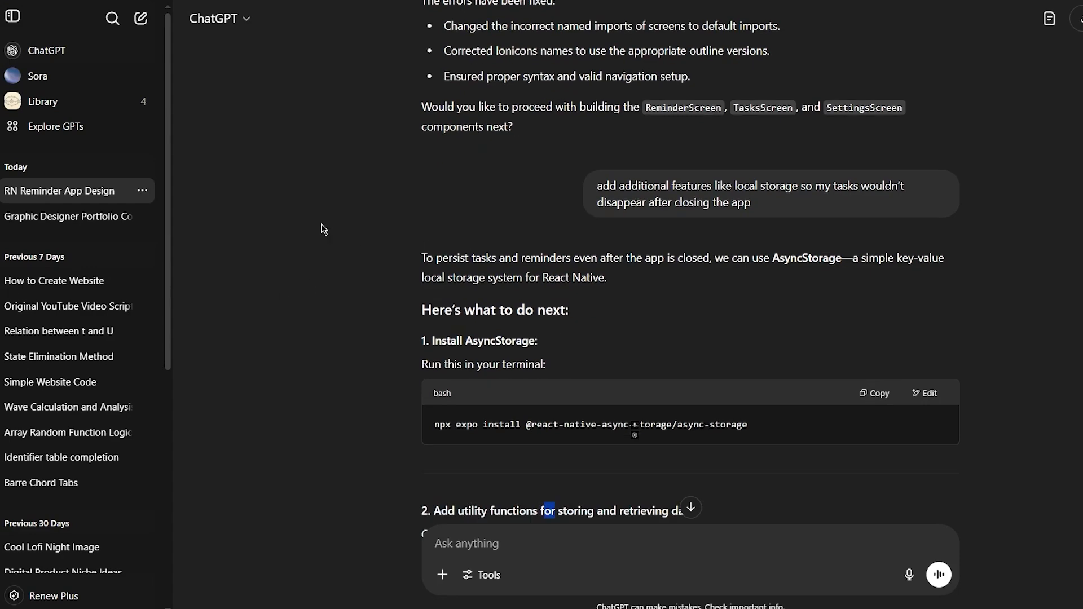
pyautogui.scroll(-3)
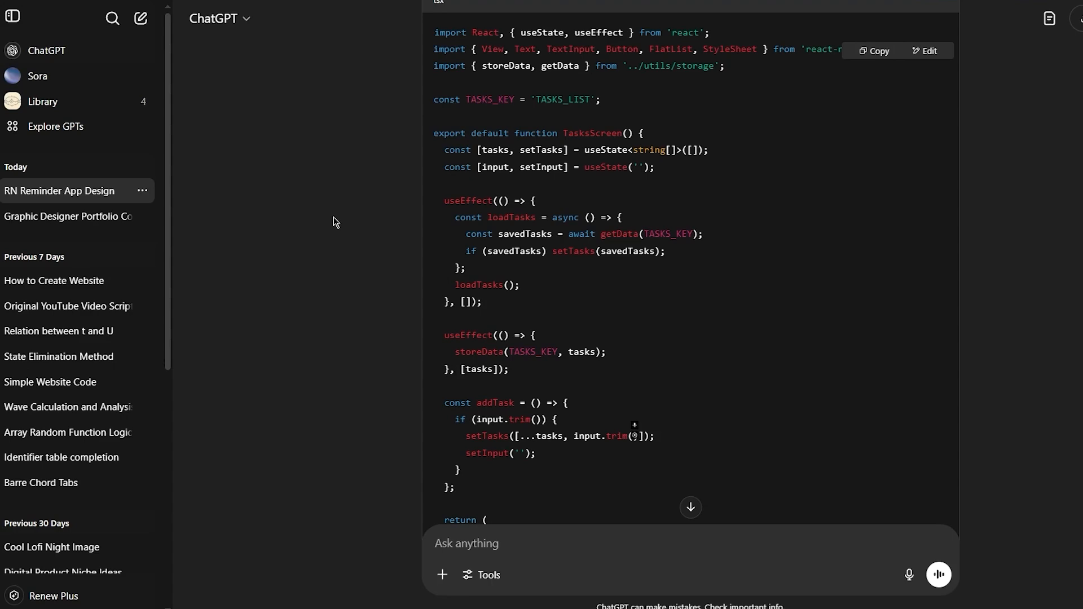
pyautogui.moveTo(394, 9)
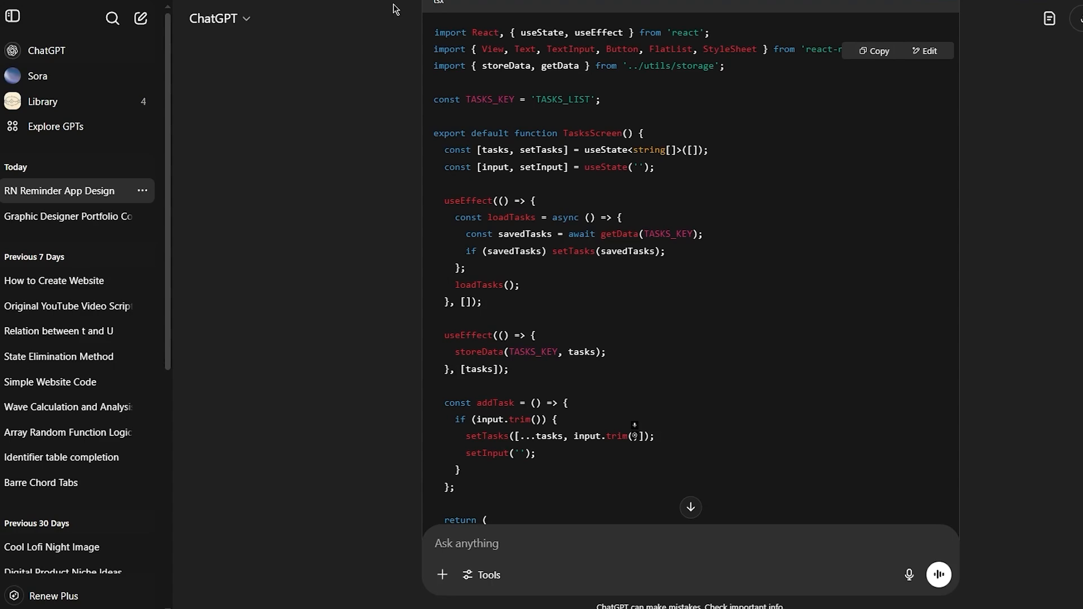
pyautogui.scroll(-3)
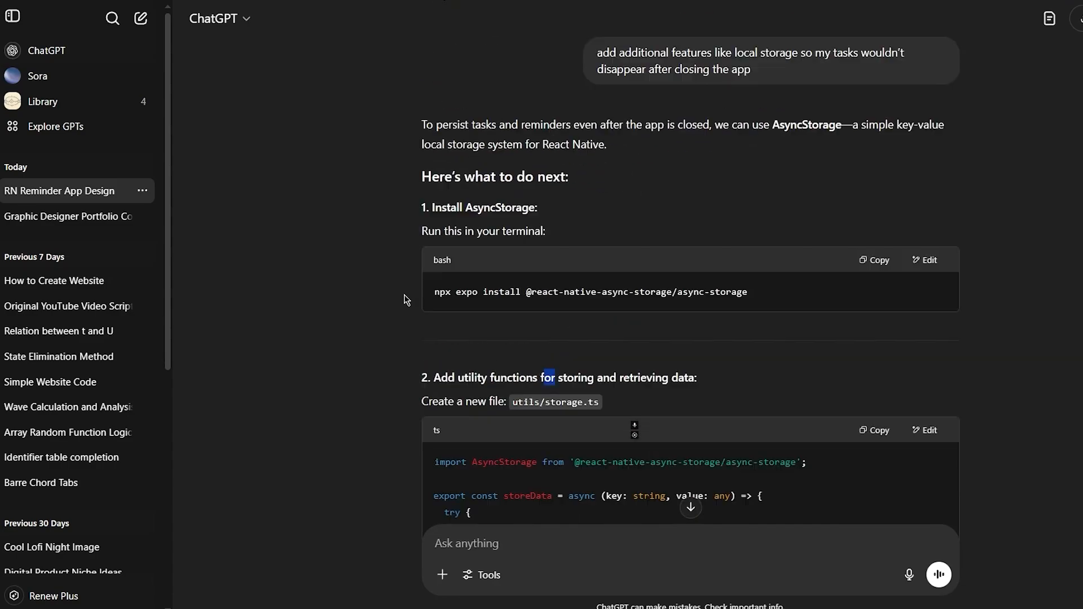
pyautogui.scroll(-3)
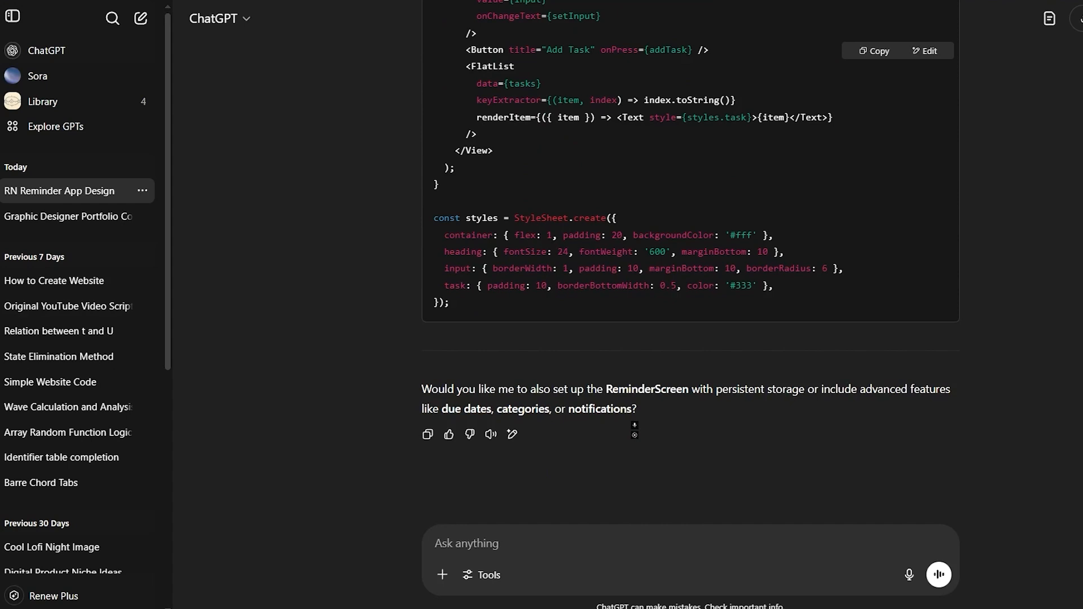
pyautogui.moveTo(308, 269)
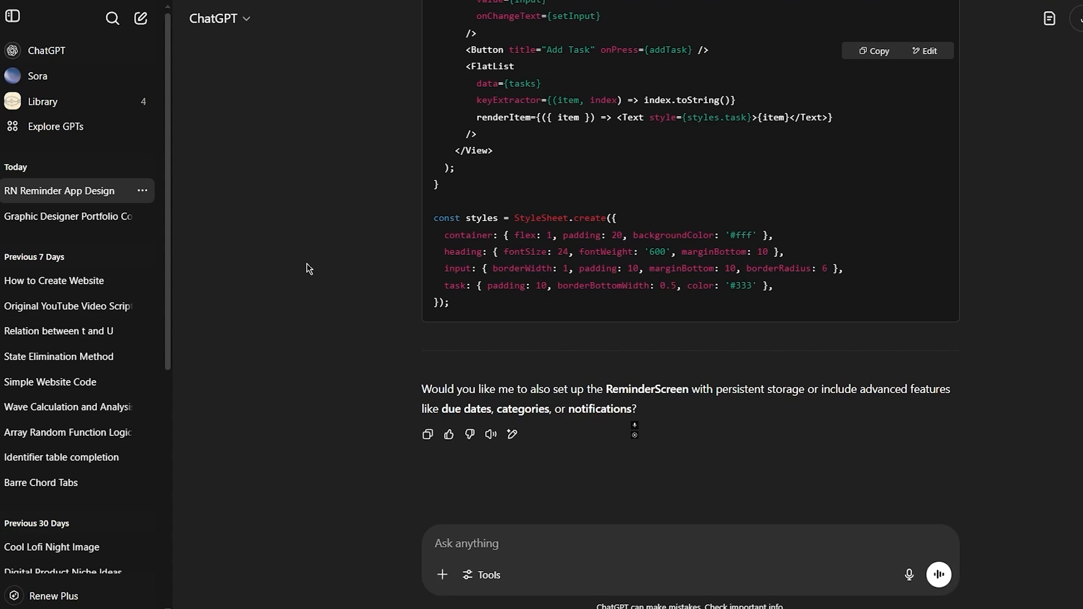
pyautogui.moveTo(311, 248)
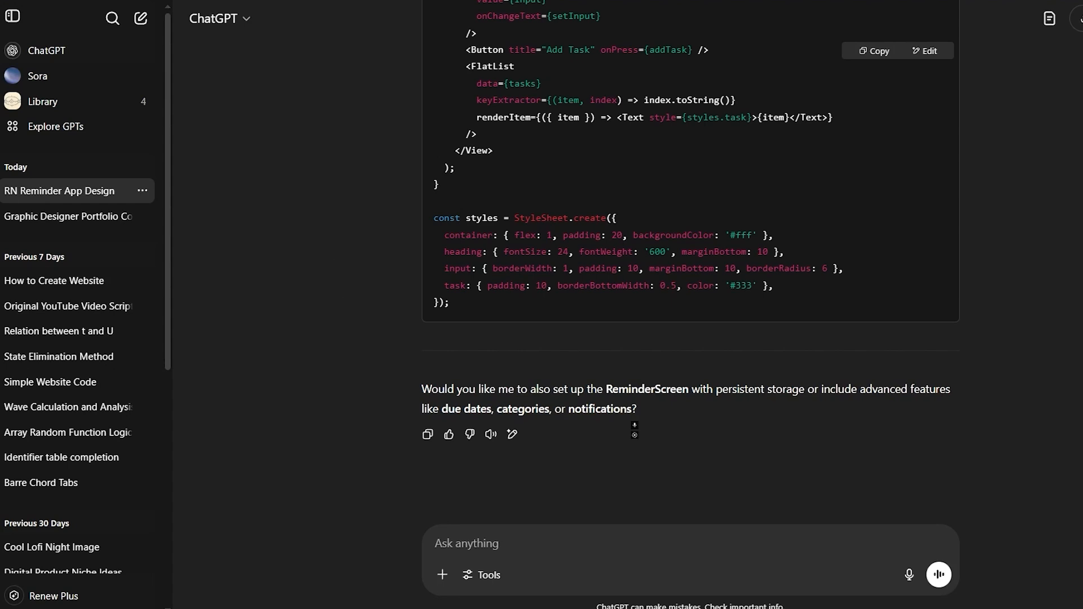
pyautogui.moveTo(374, 127)
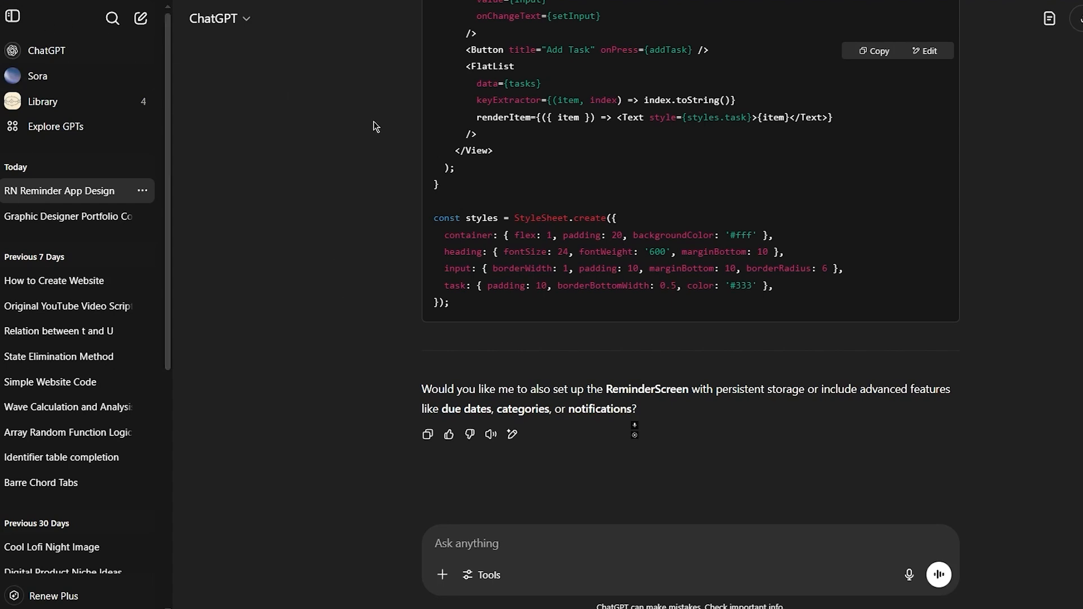
pyautogui.moveTo(414, 173)
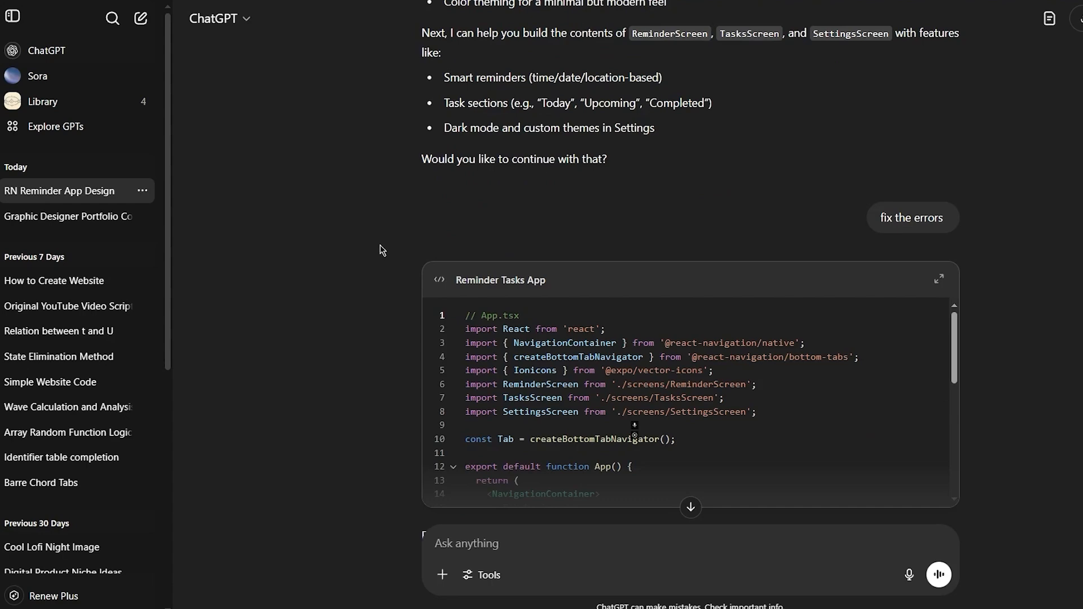
pyautogui.scroll(-3)
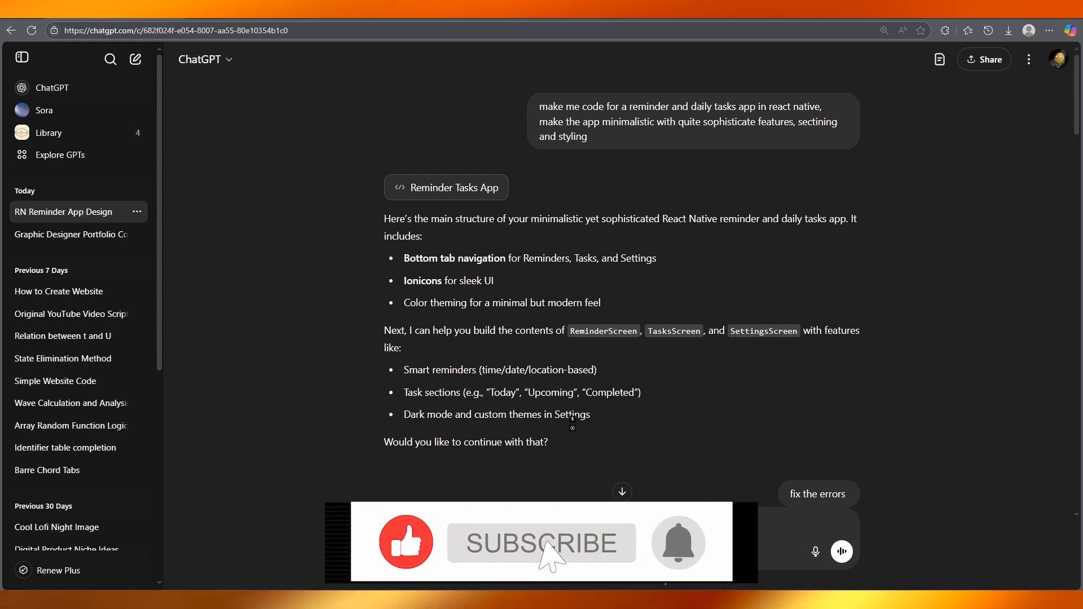
pyautogui.click(541, 543)
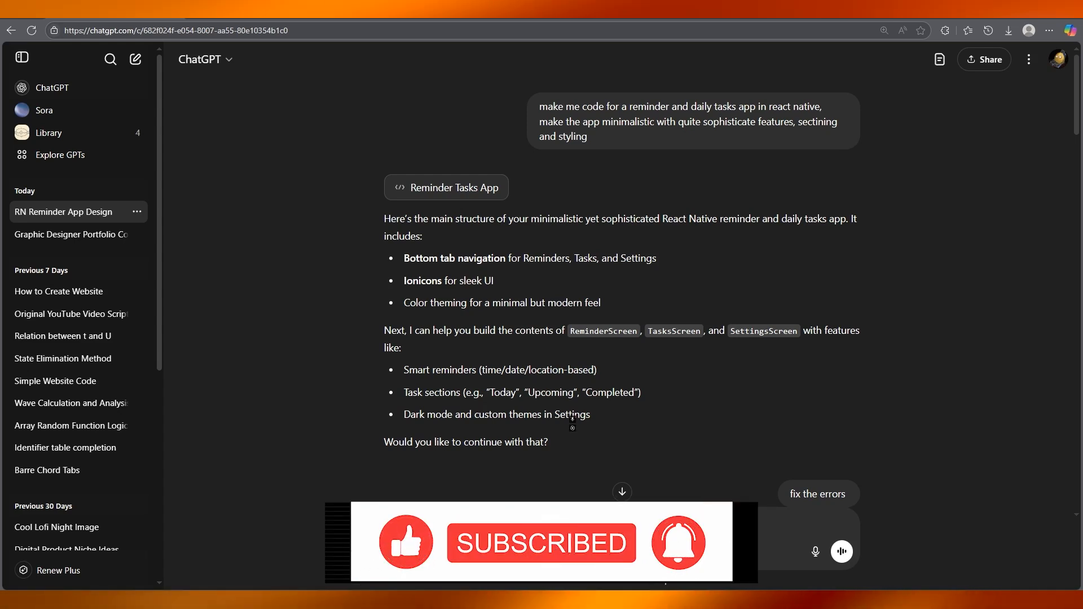